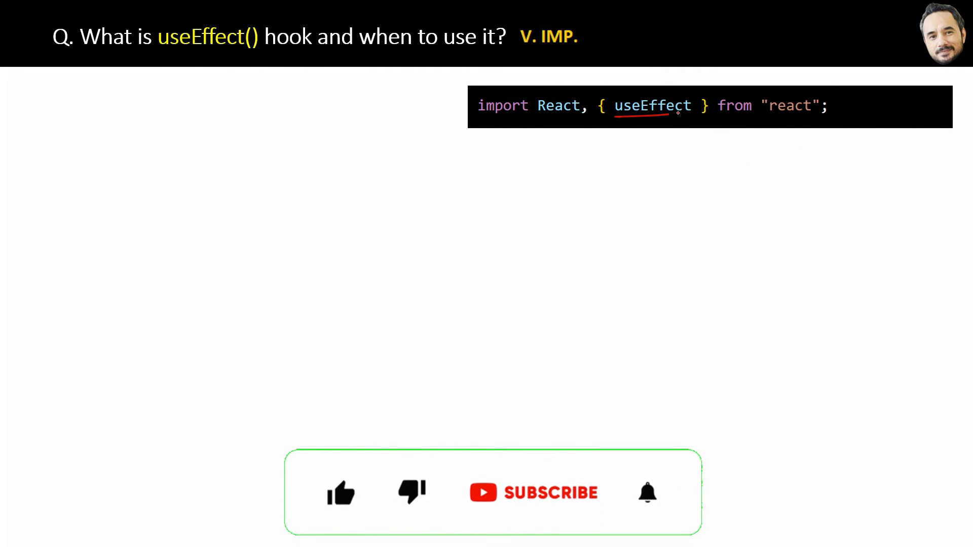
Underline useEffect in the code's import line with red ink
click(340, 493)
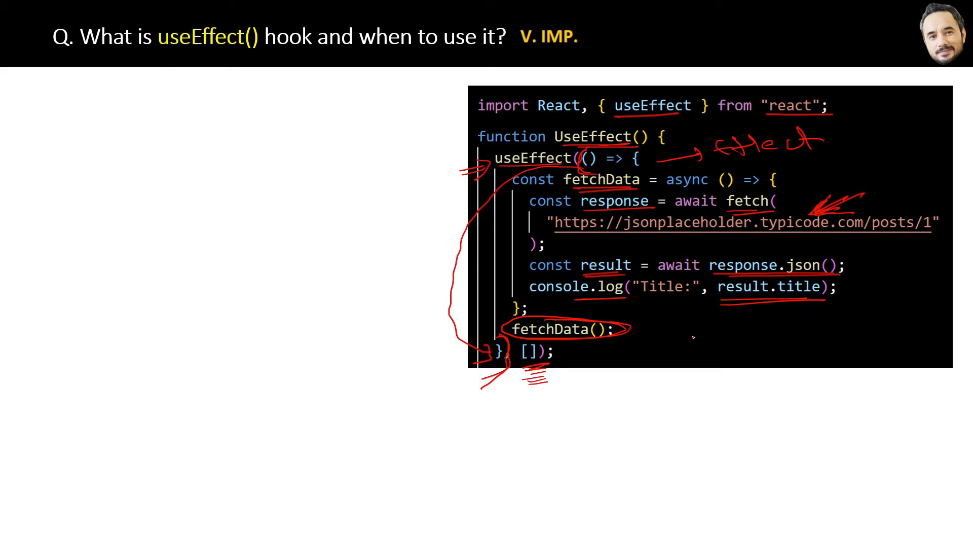
mouse_move(689, 338)
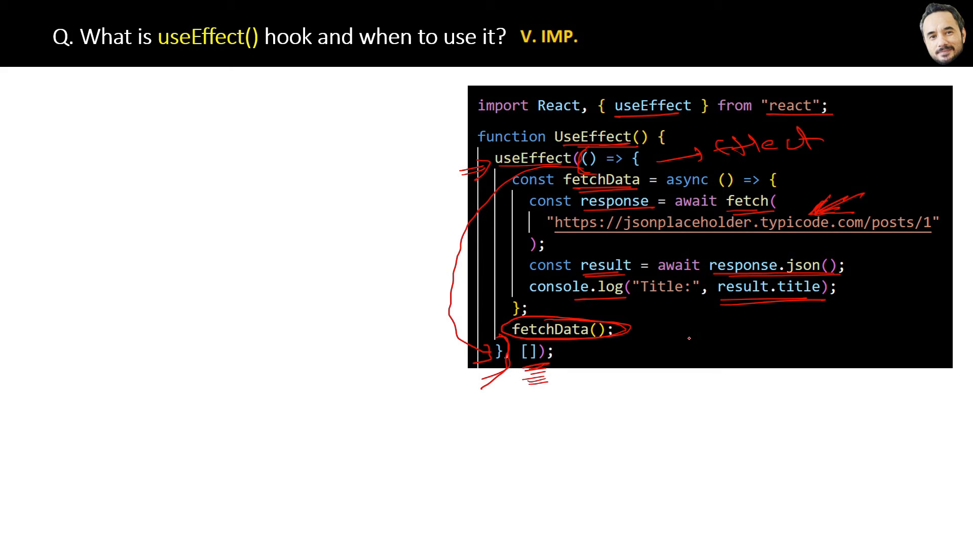